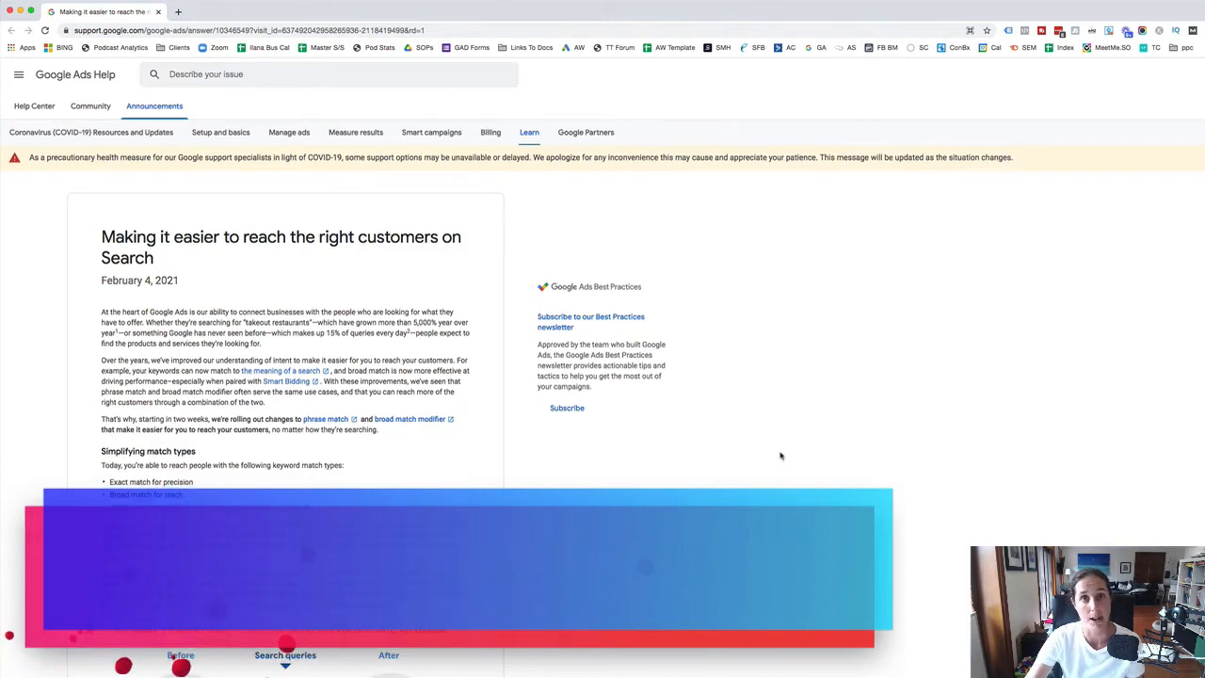
scroll("down", 3)
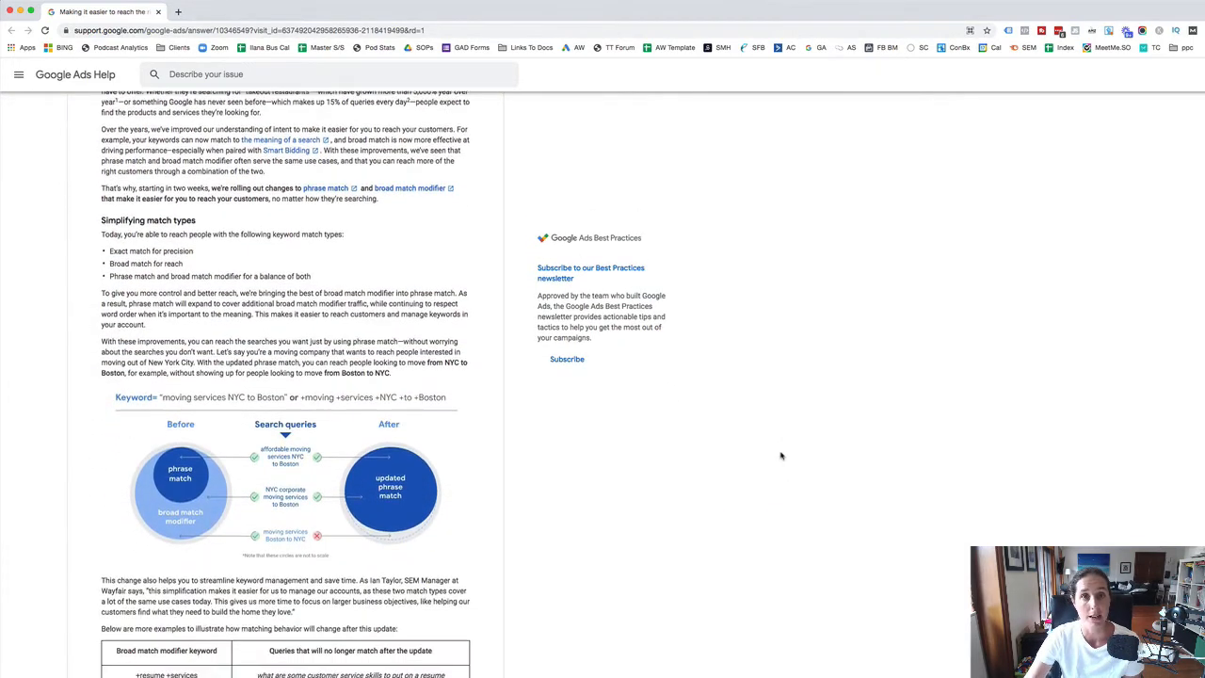
scroll("down", 3)
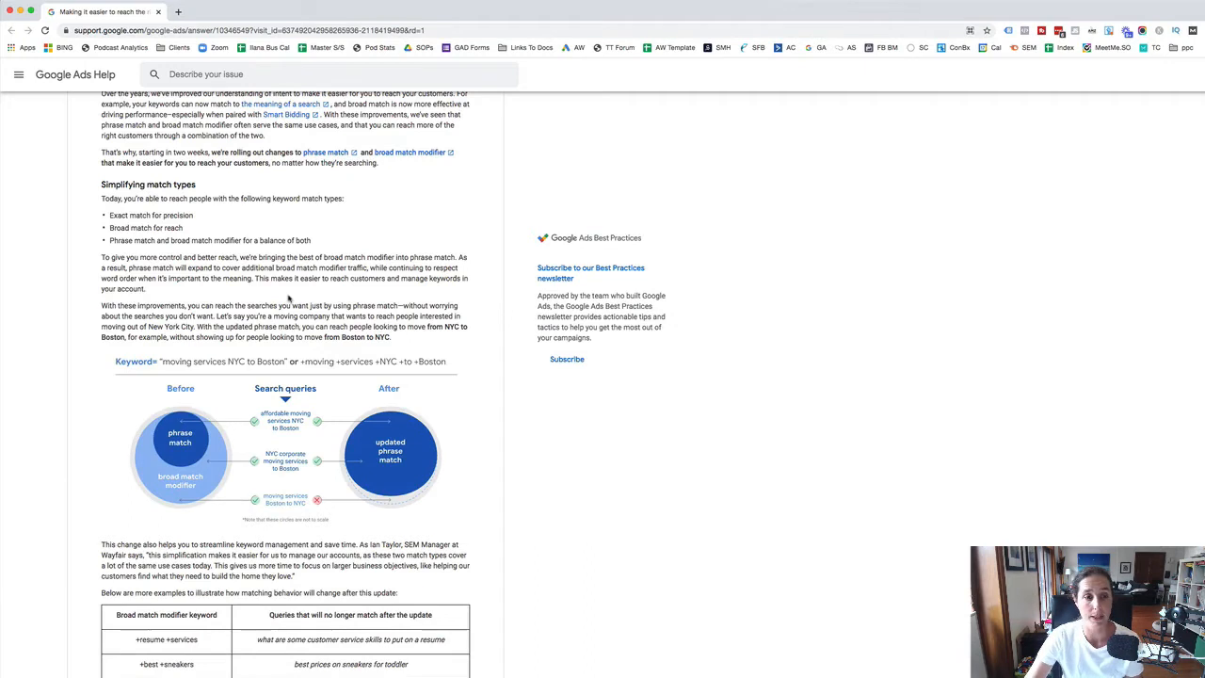
scroll("down", 3)
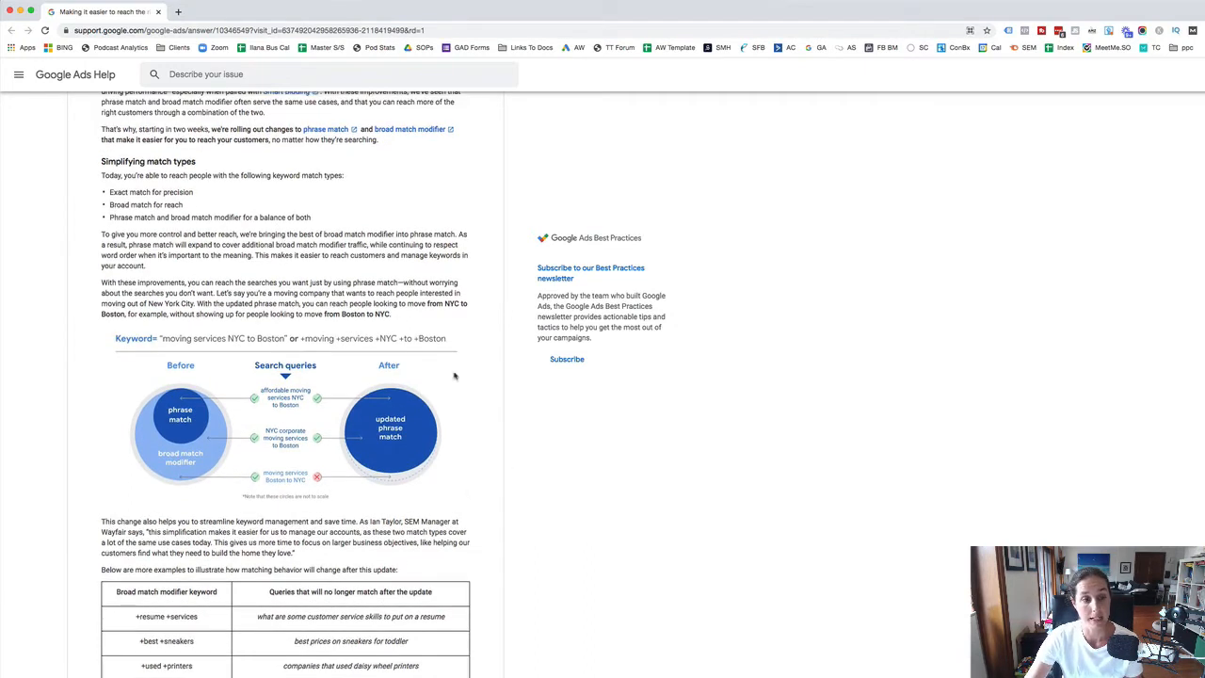
mouse_move(571, 516)
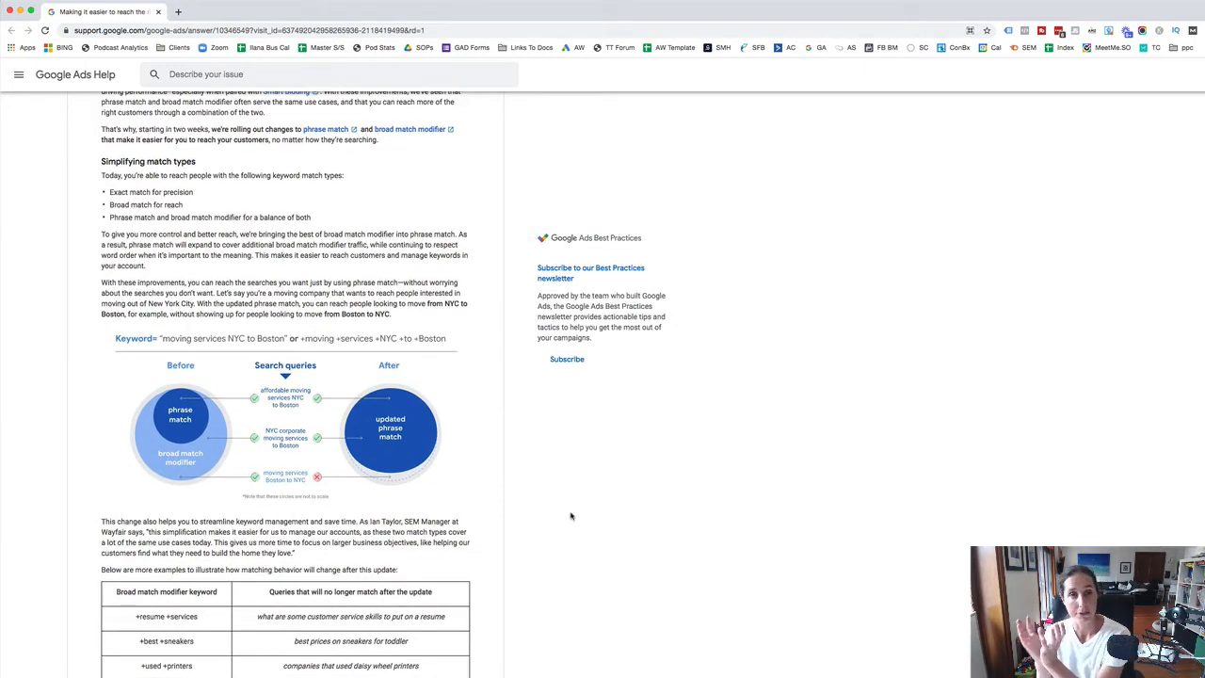